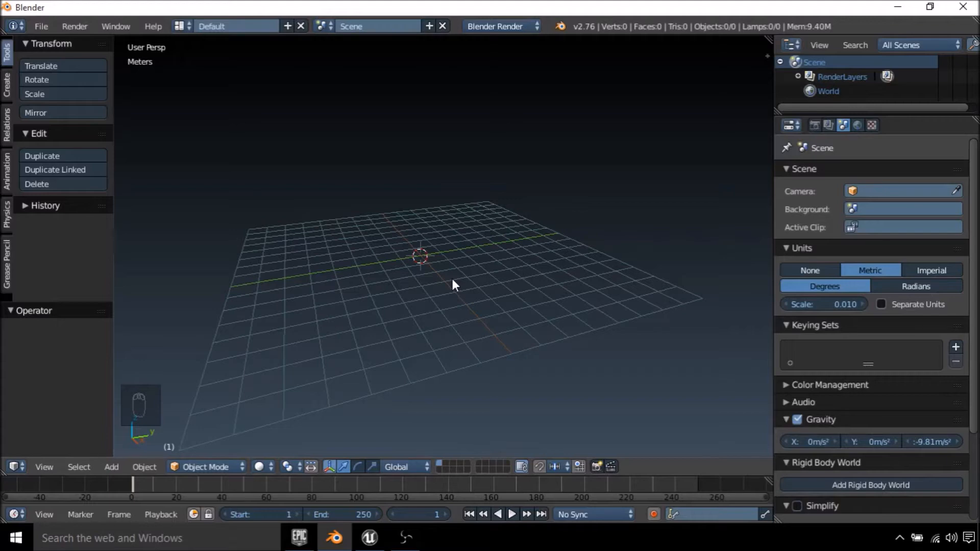
Add a cube mesh to the empty scene from the Add menu
{"action": "key", "text": "shift+a"}
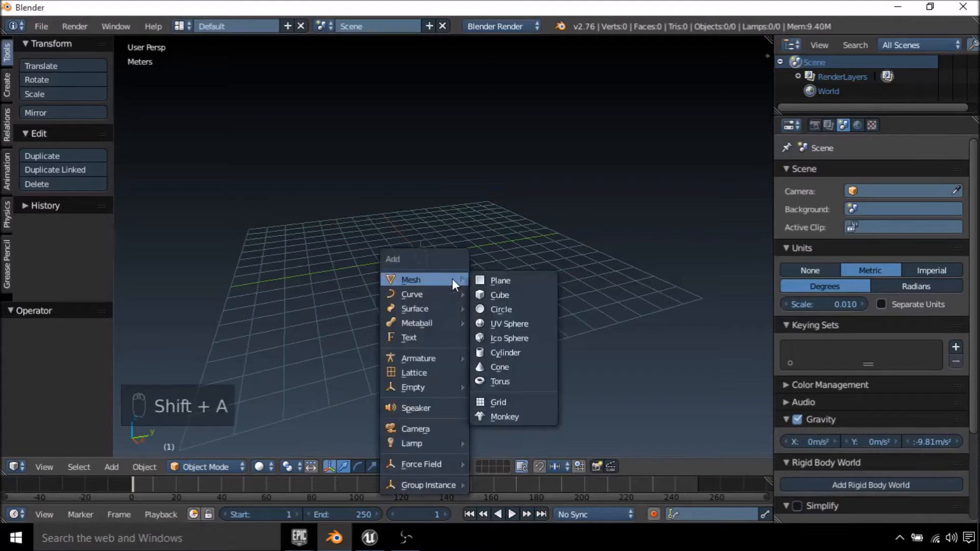
{"action": "left_click", "coordinate": [499, 294]}
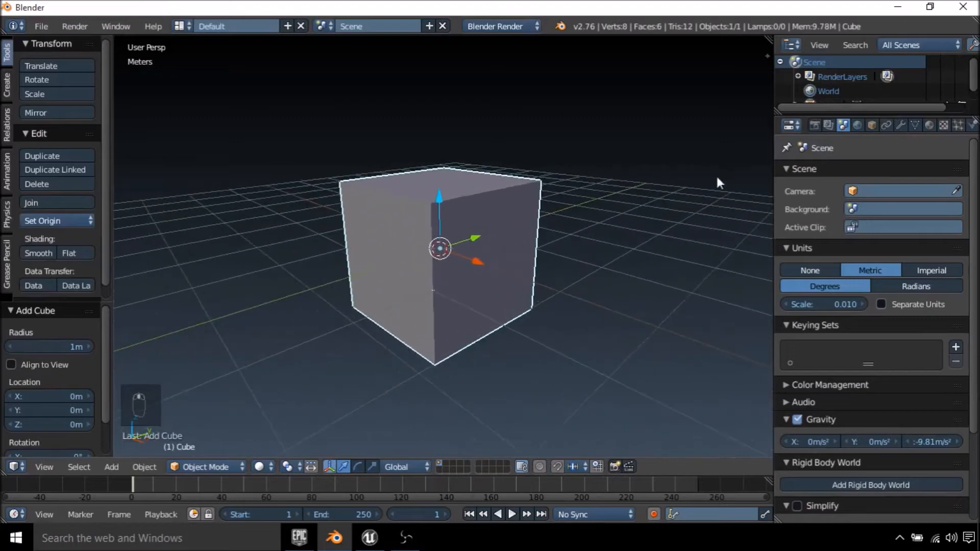
{"action": "mouse_move", "coordinate": [929, 125]}
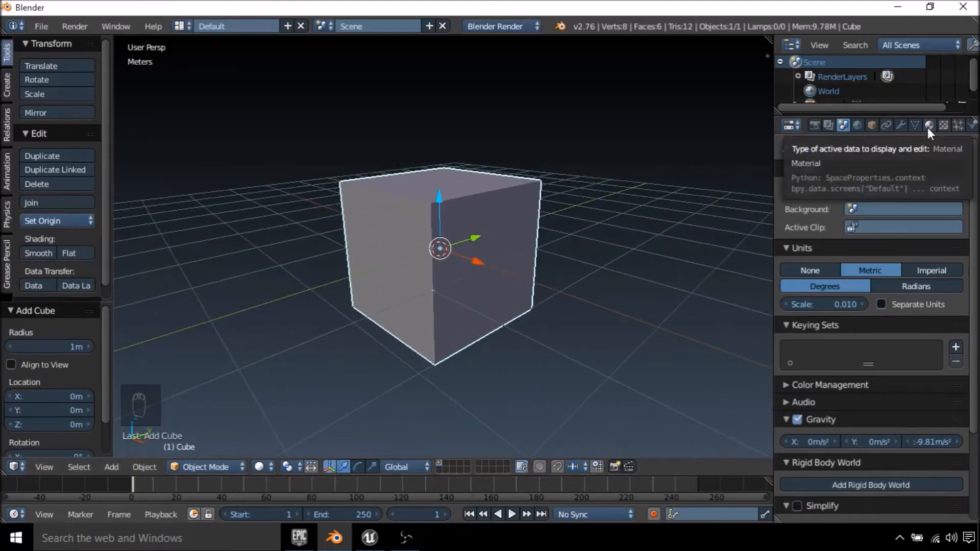
Add material slots to the cube and create a new material named RED in the first slot
{"action": "left_click", "coordinate": [928, 124]}
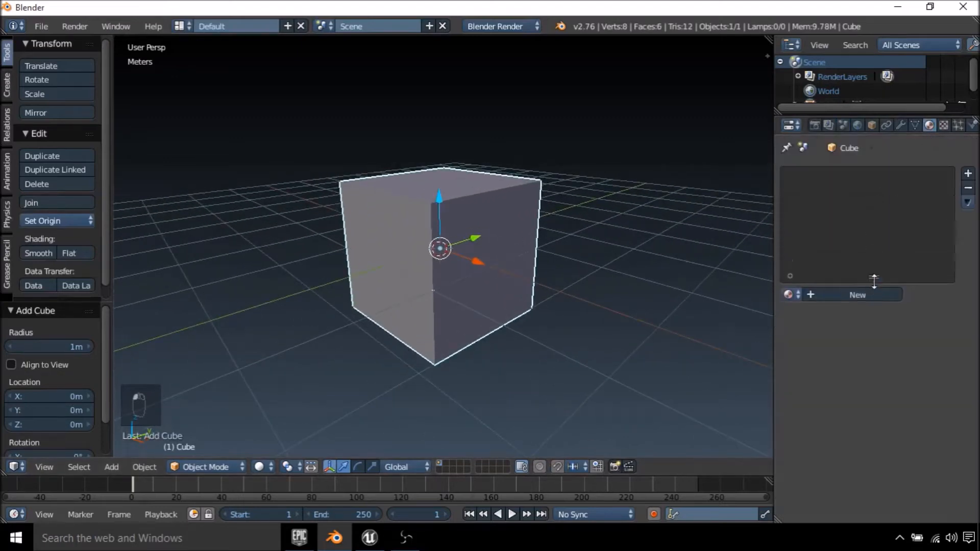
{"action": "left_click", "coordinate": [967, 174]}
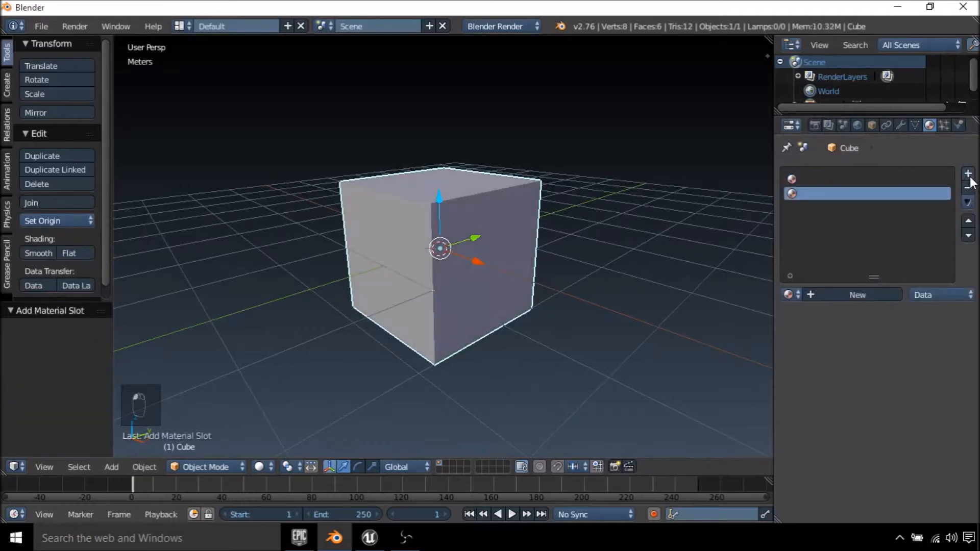
{"action": "left_click", "coordinate": [866, 179]}
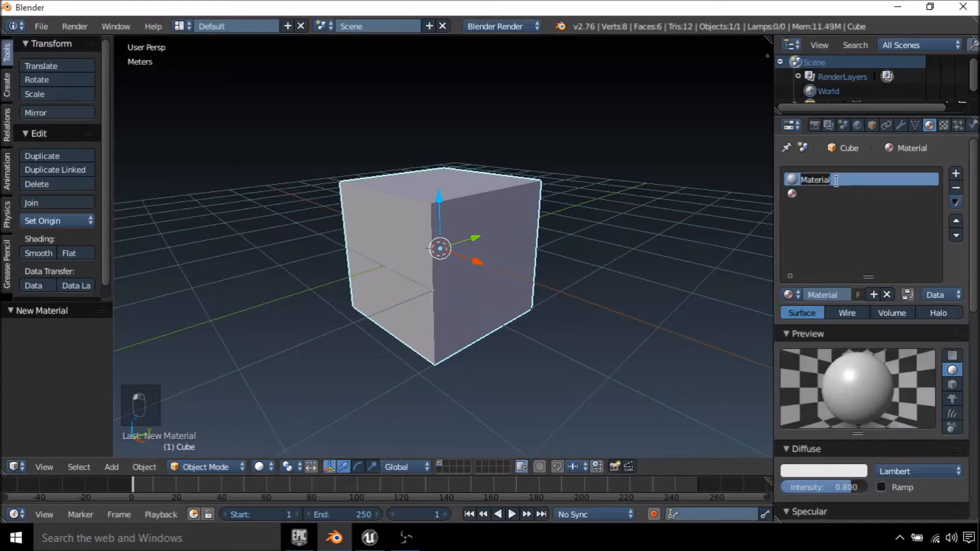
{"action": "type", "text": "RED"}
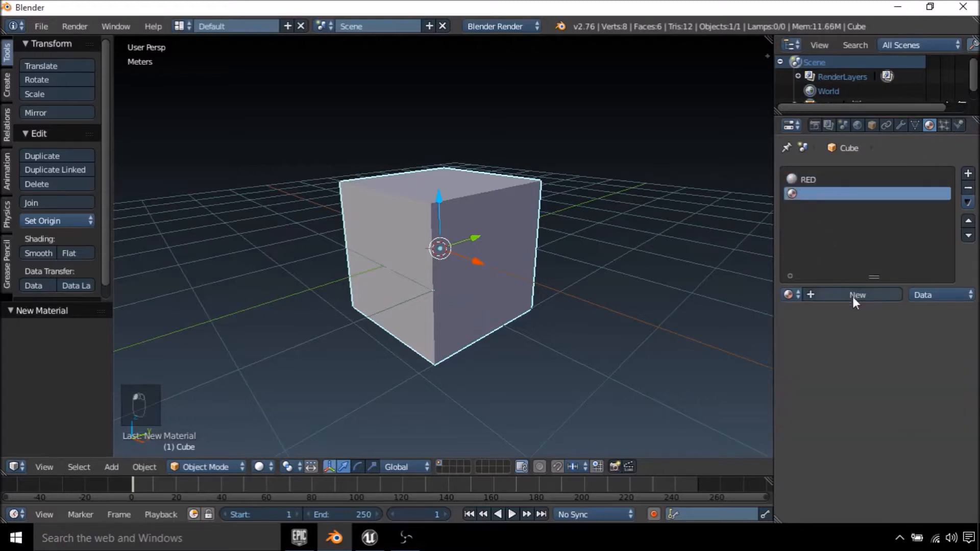
Create a second new material named GREEN in the other slot, then return to RED
{"action": "left_click", "coordinate": [856, 294]}
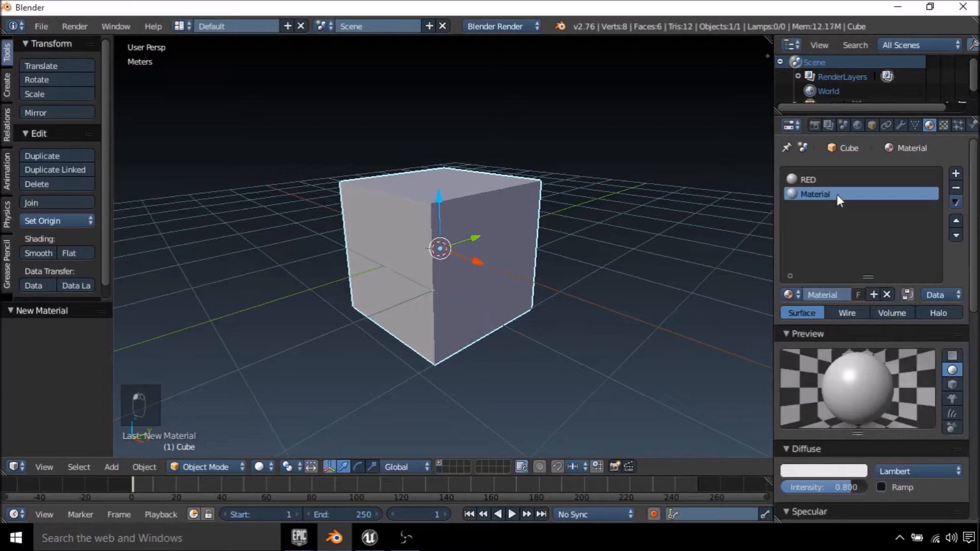
{"action": "type", "text": "GR"}
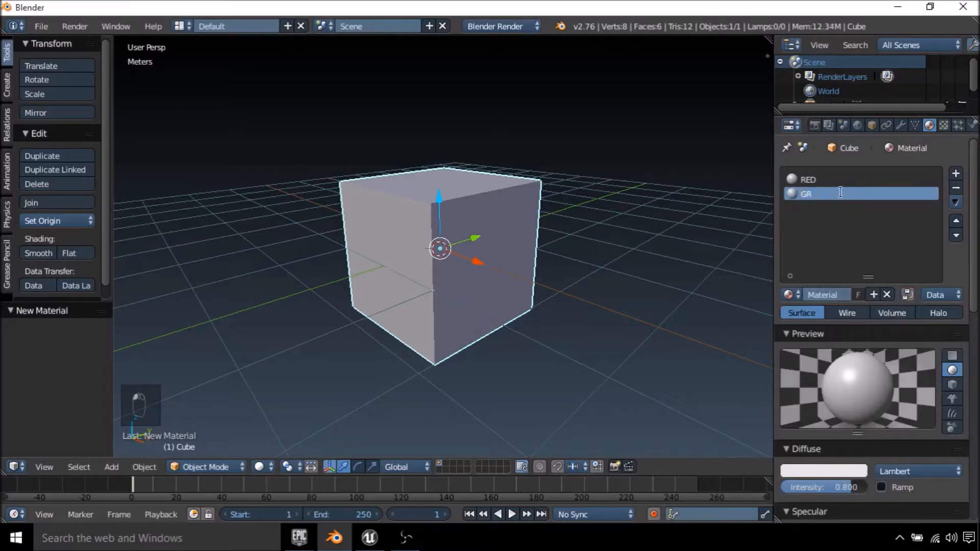
{"action": "type", "text": "GREEN"}
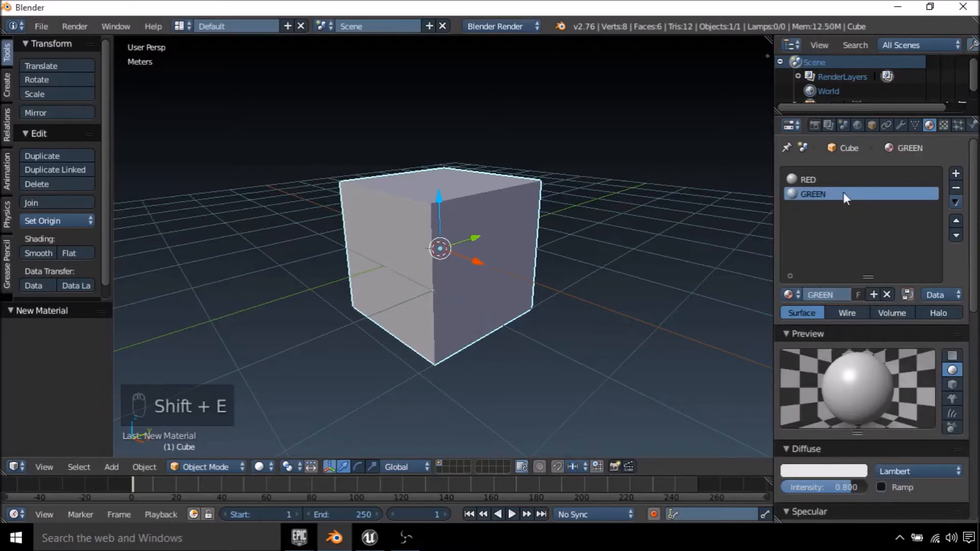
{"action": "left_click", "coordinate": [808, 179]}
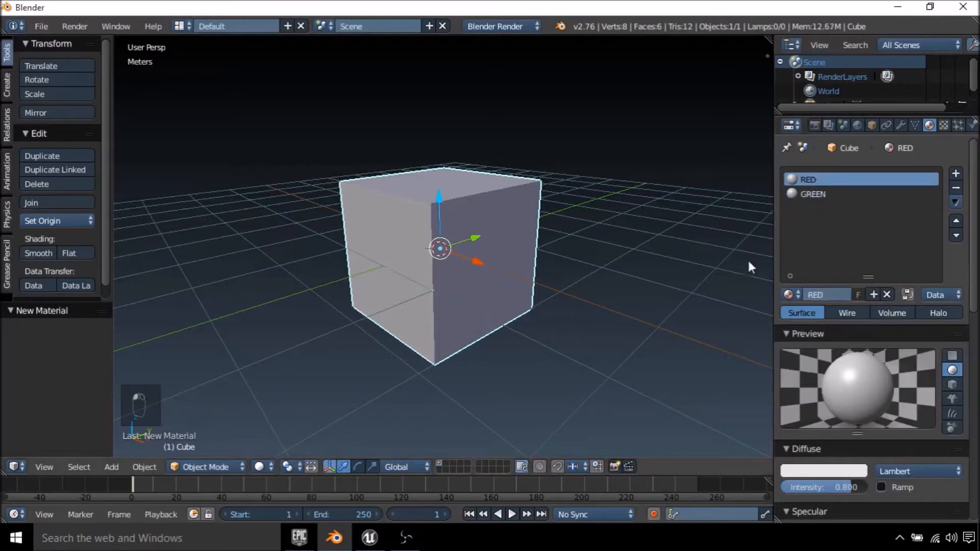
Set the RED material's diffuse colour to pure red
{"action": "left_click", "coordinate": [812, 194]}
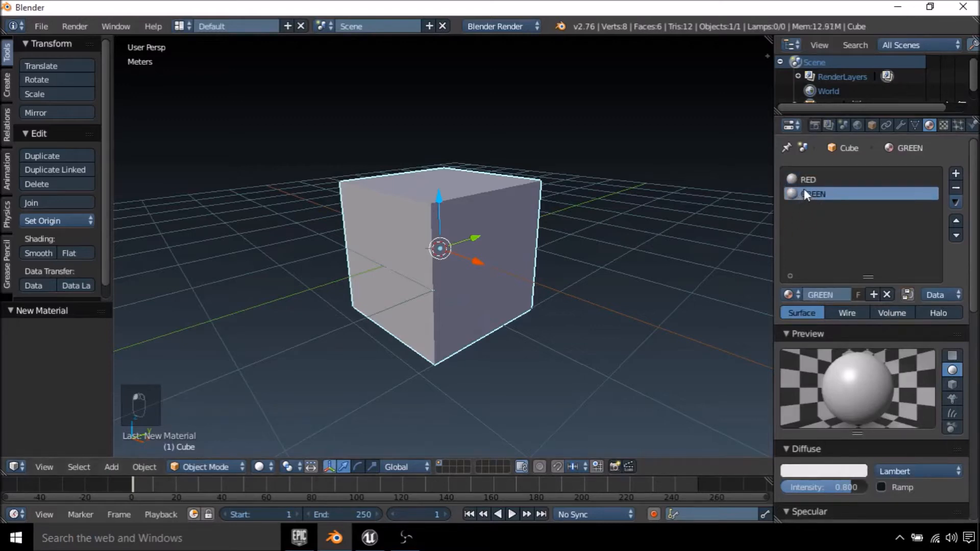
{"action": "left_click", "coordinate": [807, 180]}
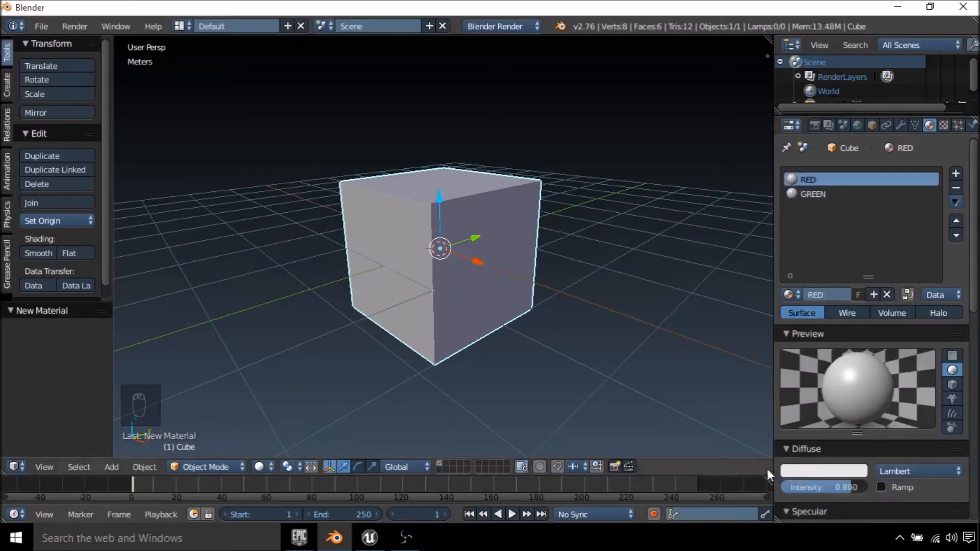
{"action": "left_click", "coordinate": [822, 470]}
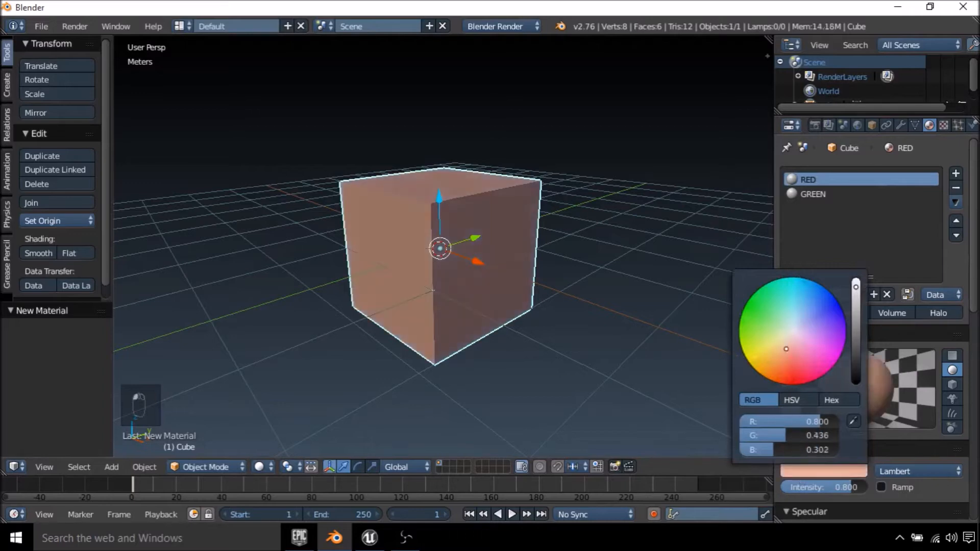
{"action": "left_click", "coordinate": [792, 385]}
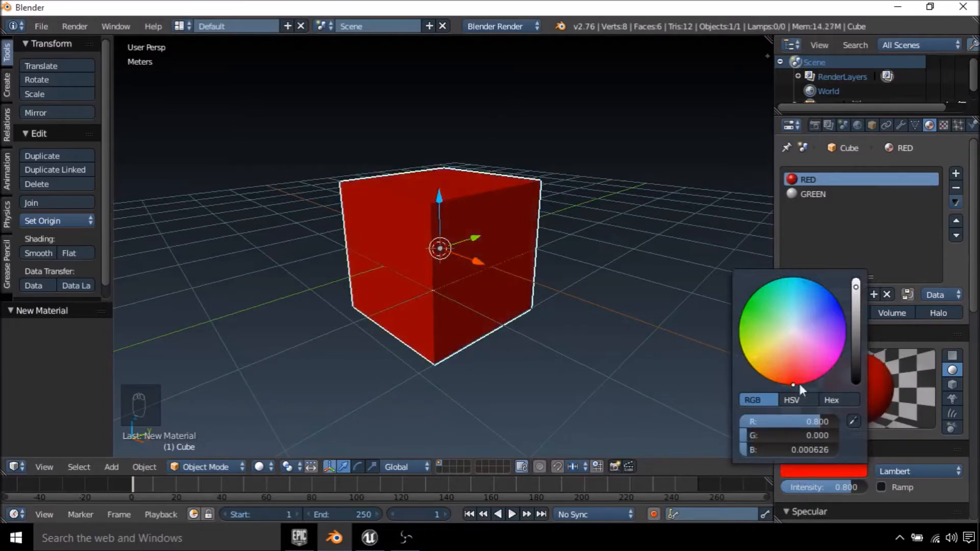
Set the GREEN material's diffuse colour to green and orbit to view the cube
{"action": "left_click", "coordinate": [812, 194]}
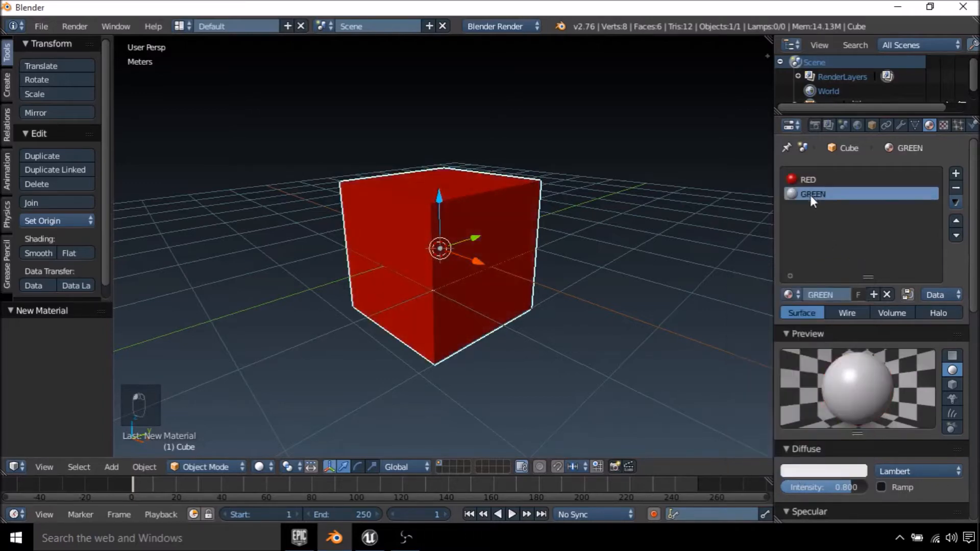
{"action": "left_click", "coordinate": [823, 471]}
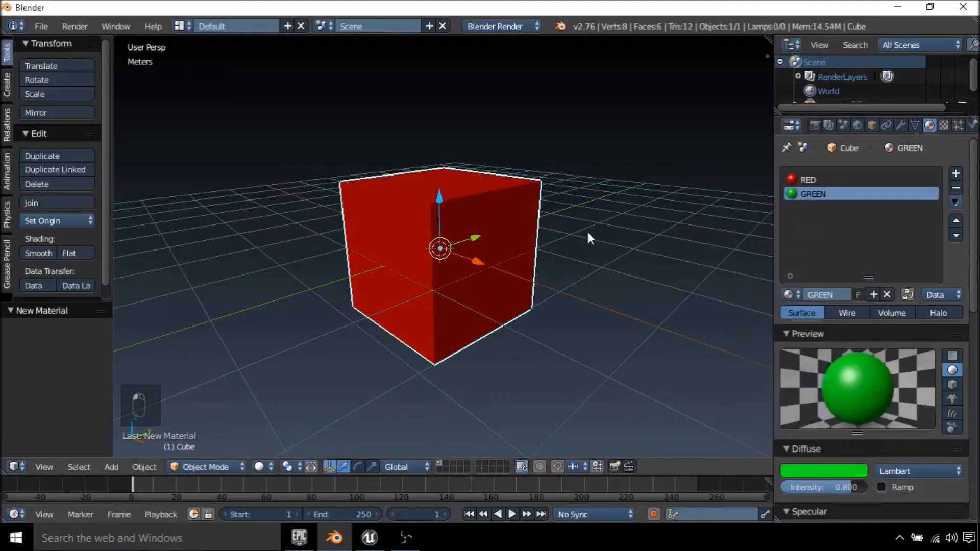
{"action": "left_click_drag", "start_coordinate": [588, 238], "coordinate": [294, 202]}
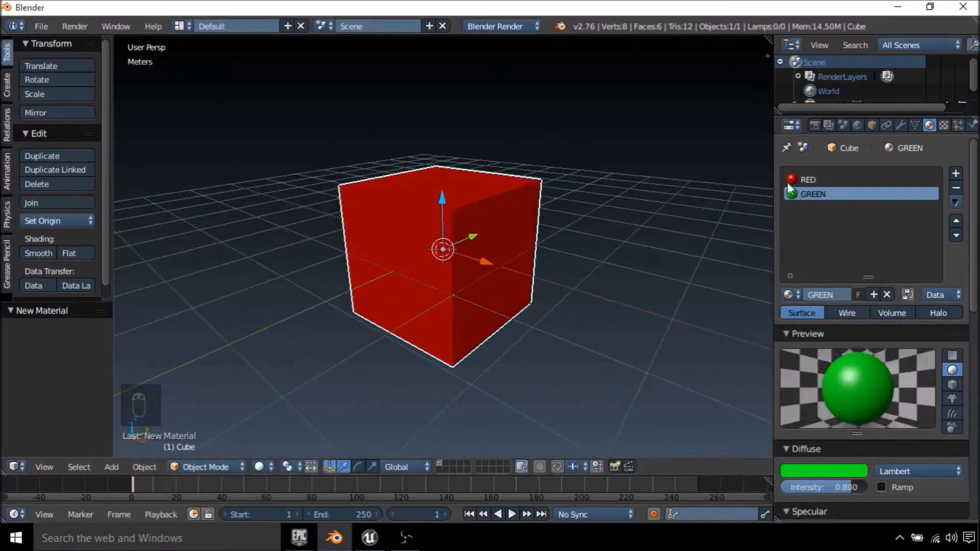
{"action": "left_click_drag", "start_coordinate": [442, 250], "coordinate": [563, 186]}
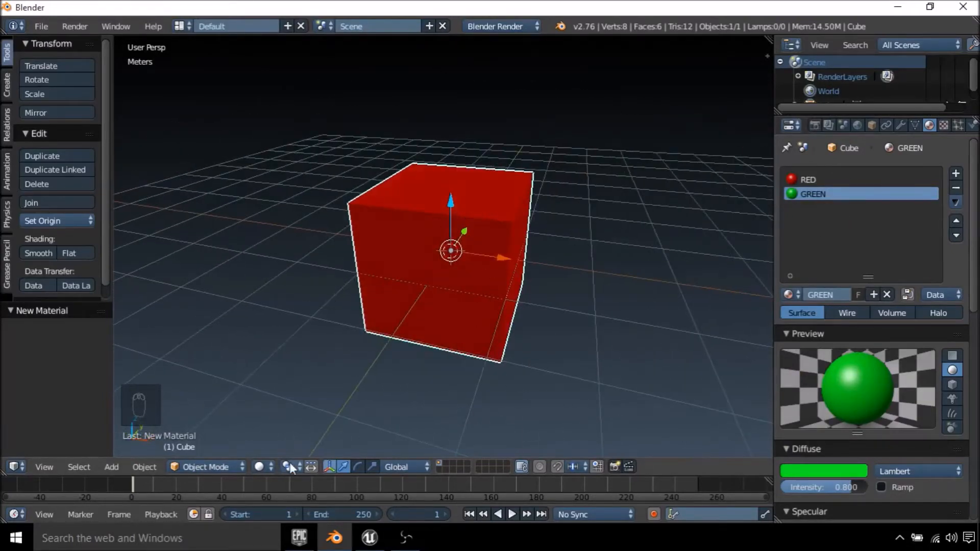
In Edit Mode, assign the GREEN material to four selected faces, leaving the rest red
{"action": "left_click", "coordinate": [206, 467]}
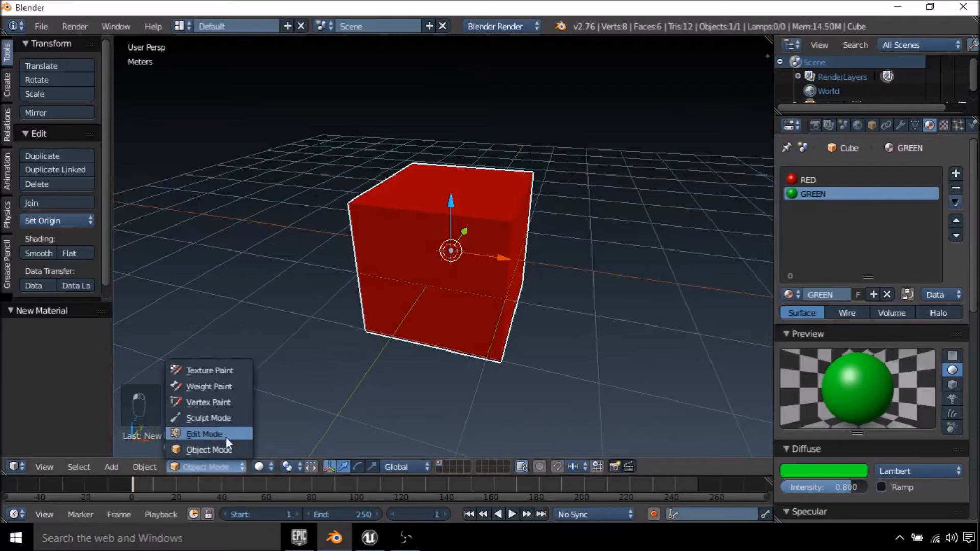
{"action": "left_click", "coordinate": [204, 434]}
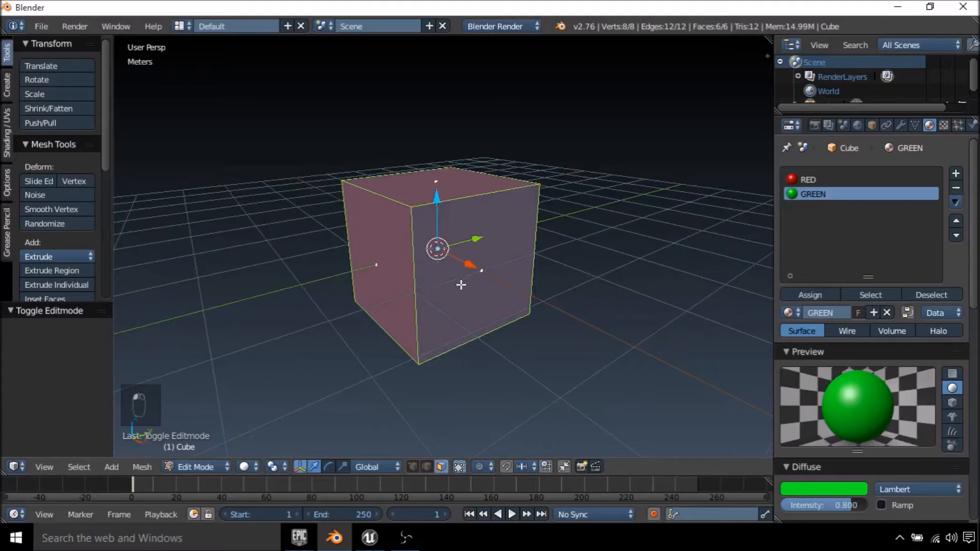
{"action": "left_click", "coordinate": [809, 179]}
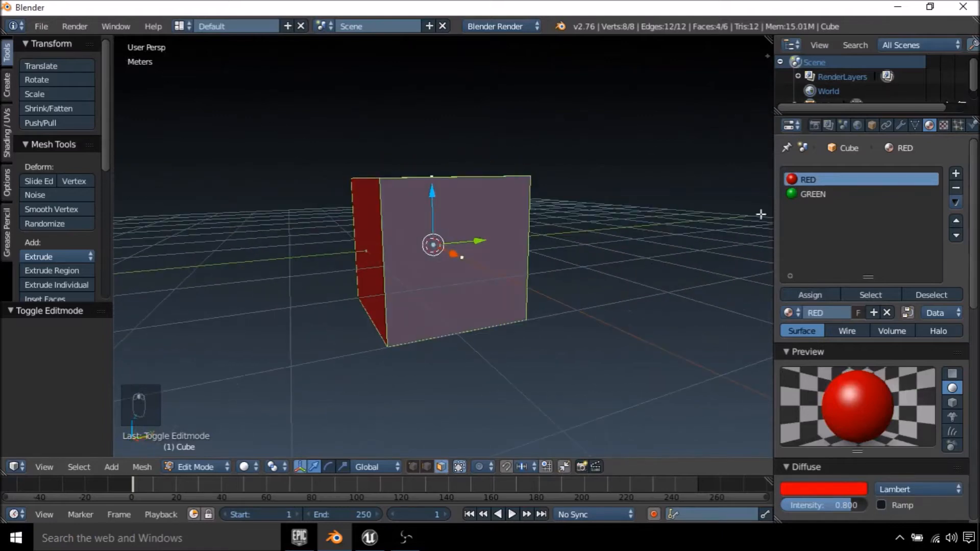
{"action": "left_click", "coordinate": [812, 194]}
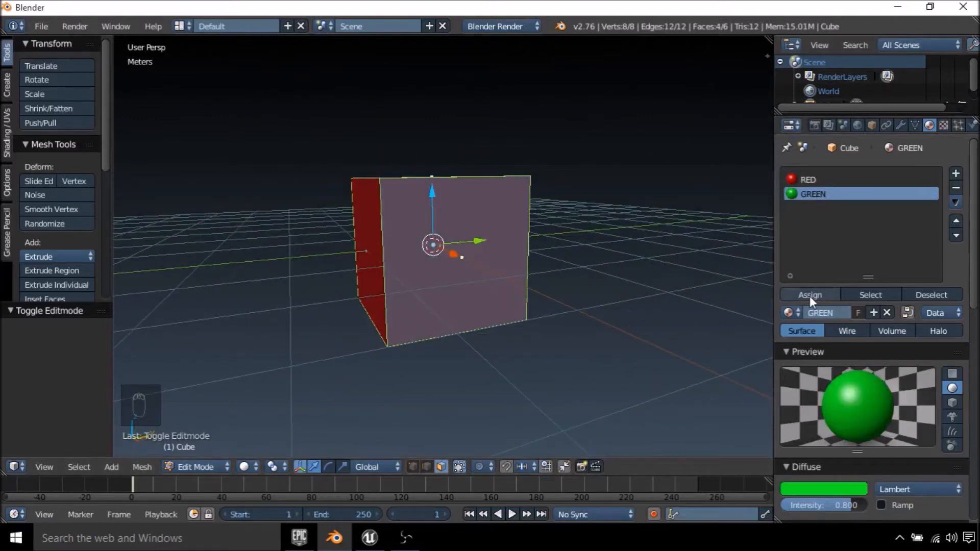
{"action": "left_click", "coordinate": [809, 294]}
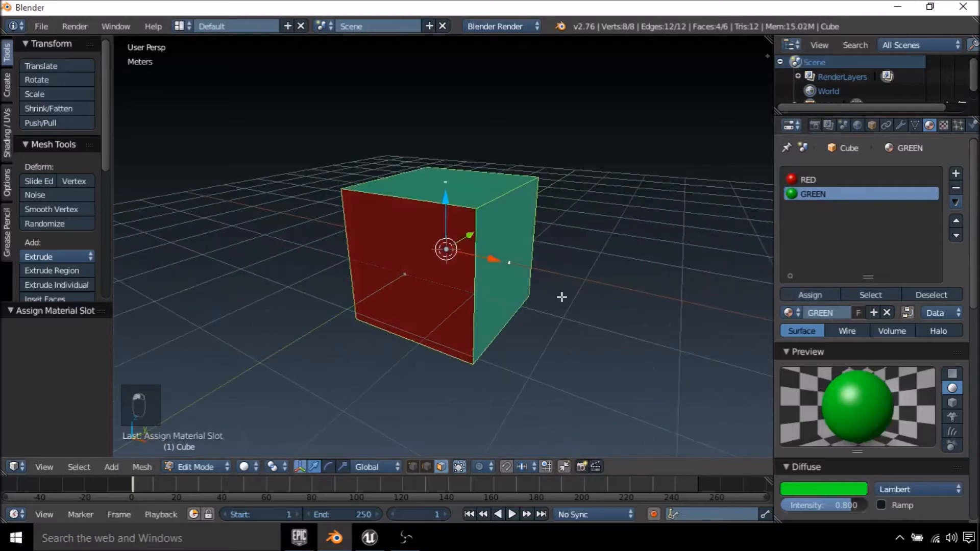
Return to Object Mode and bring up the File menu's export formats
{"action": "key", "text": "Tab"}
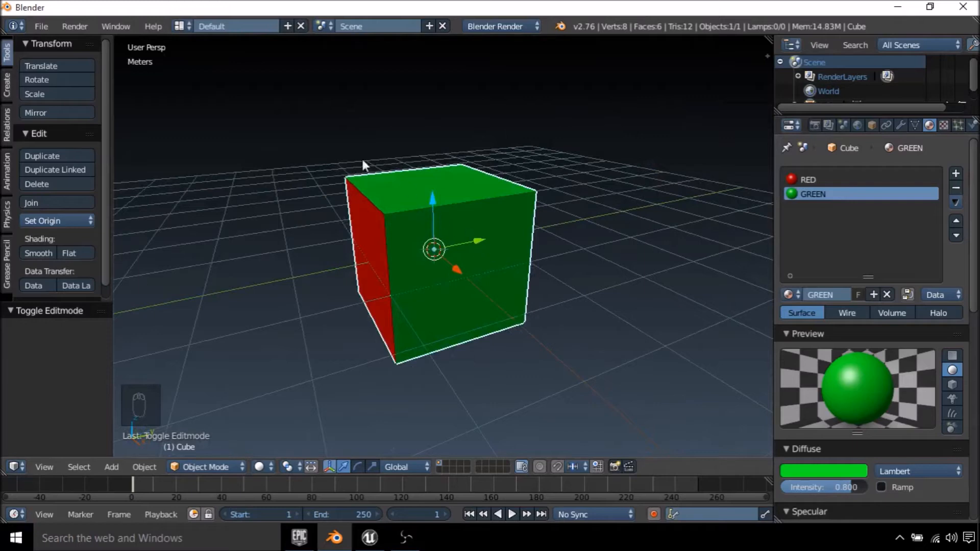
{"action": "left_click", "coordinate": [40, 26]}
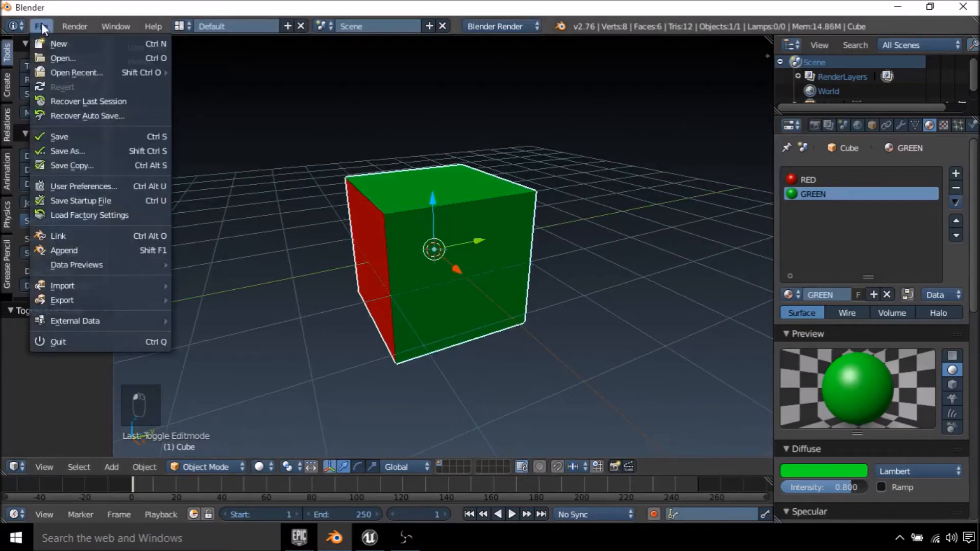
{"action": "mouse_move", "coordinate": [62, 300]}
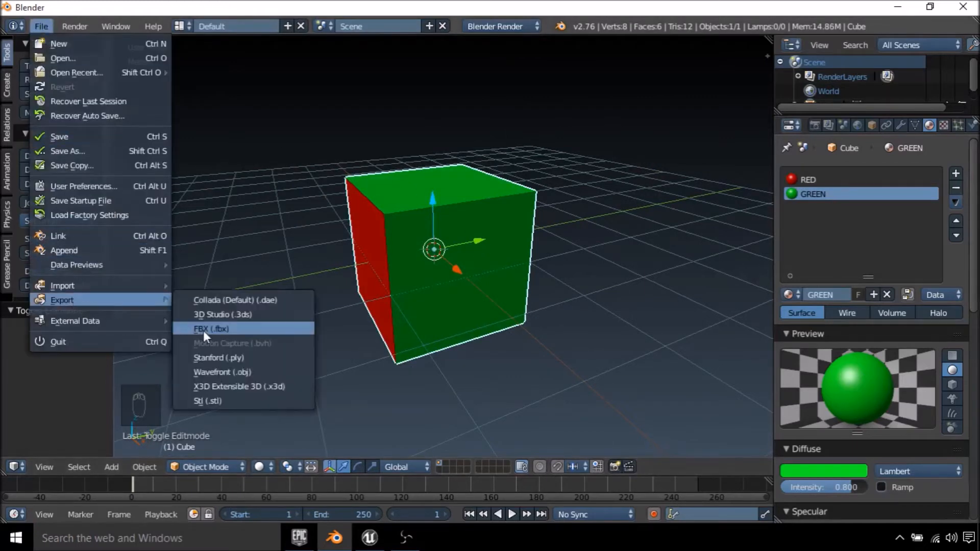
Export the cube as FBX to the Desktop named 2materials.fbx with the forward axis set
{"action": "left_click", "coordinate": [211, 329]}
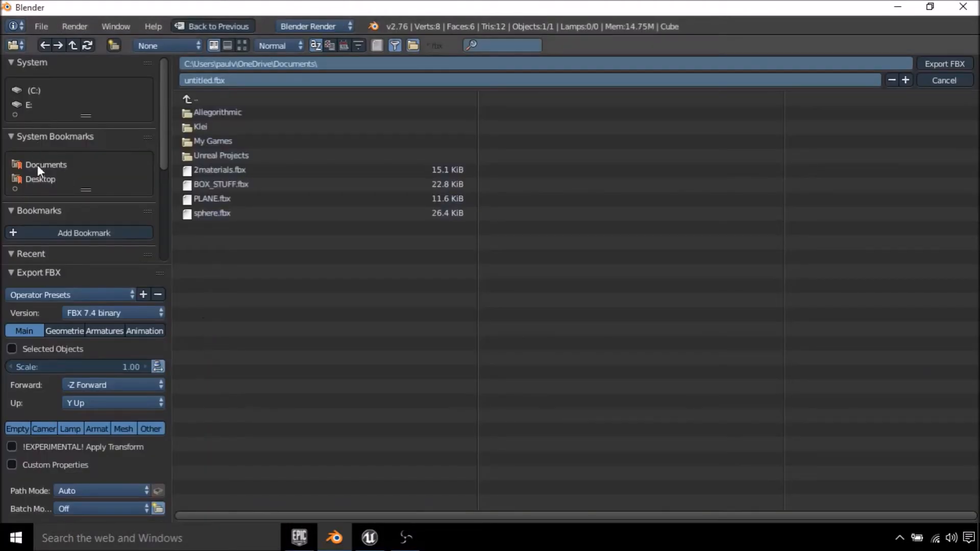
{"action": "left_click", "coordinate": [40, 179]}
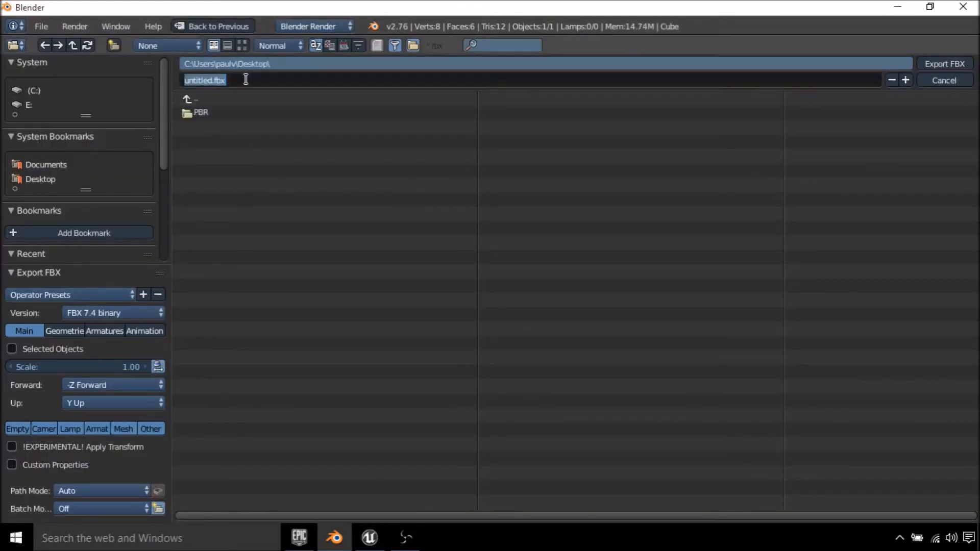
{"action": "type", "text": "2mat"}
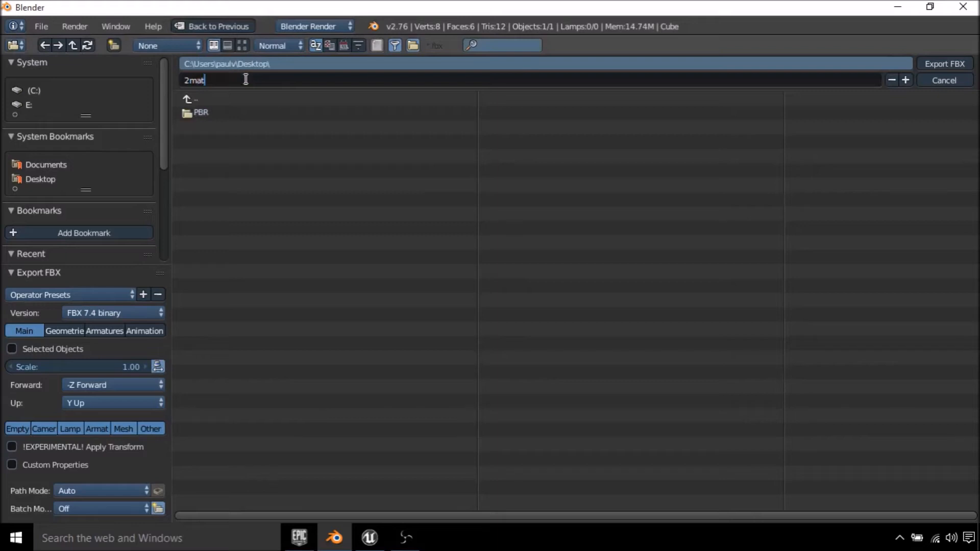
{"action": "type", "text": "erials"}
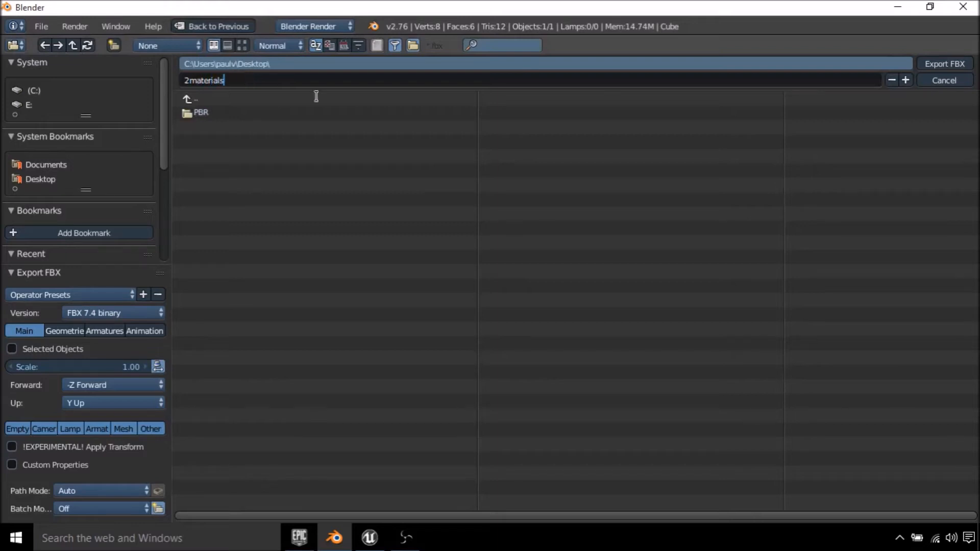
{"action": "left_click", "coordinate": [112, 385]}
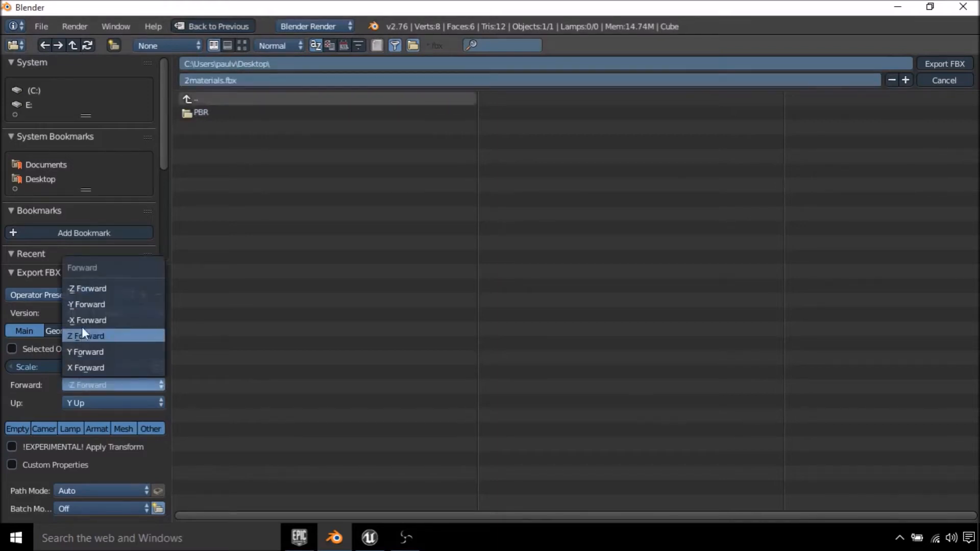
{"action": "left_click", "coordinate": [86, 351]}
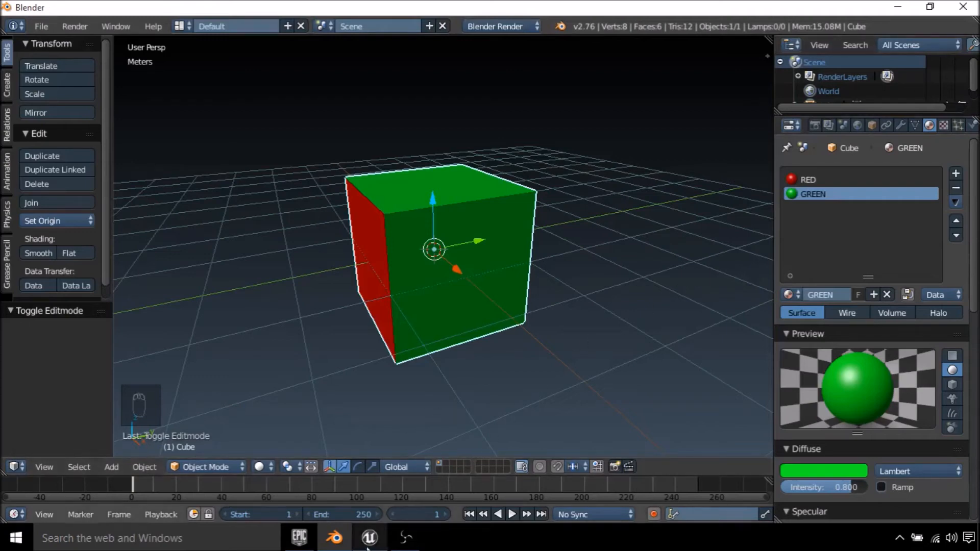
In Unreal Engine 4, import 2materials.fbx from the Desktop with default FBX options
{"action": "left_click", "coordinate": [368, 538]}
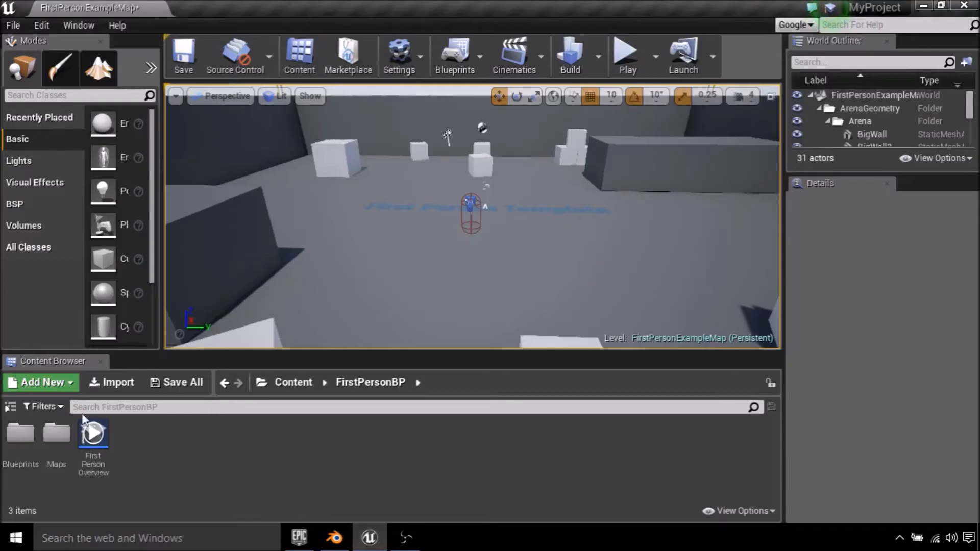
{"action": "left_click", "coordinate": [111, 382]}
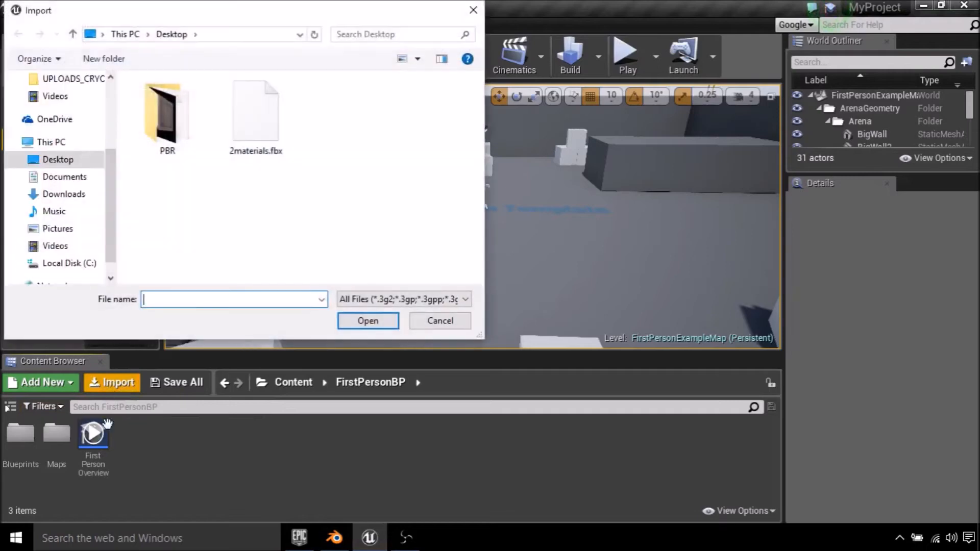
{"action": "left_click", "coordinate": [255, 115]}
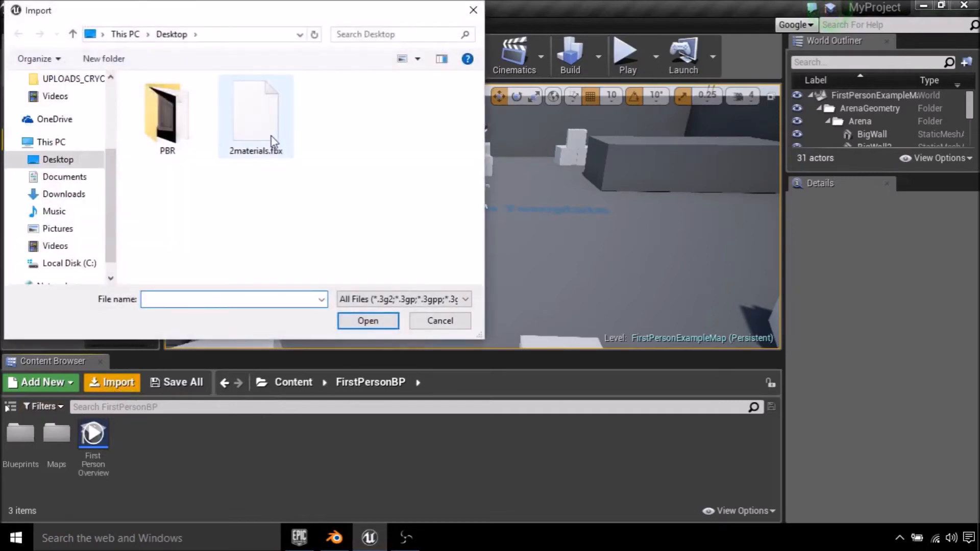
{"action": "left_click", "coordinate": [367, 320]}
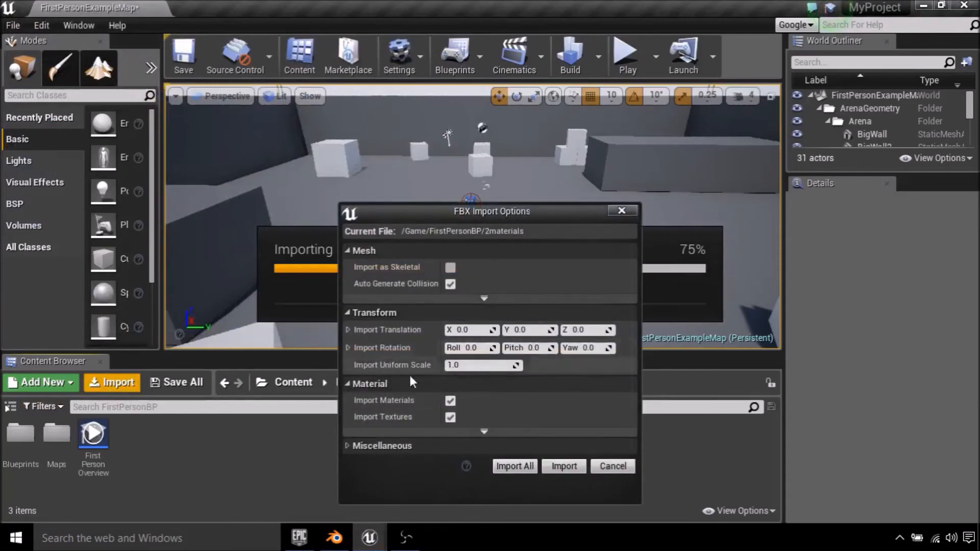
{"action": "left_click", "coordinate": [563, 466]}
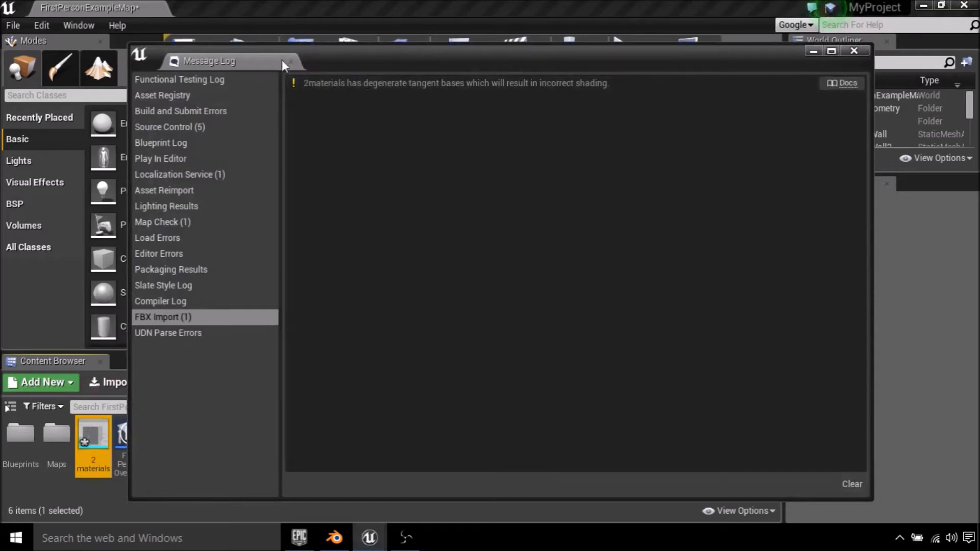
Close the import Message Log to reveal the 2materials mesh, RED and GREEN assets
{"action": "left_click", "coordinate": [853, 51]}
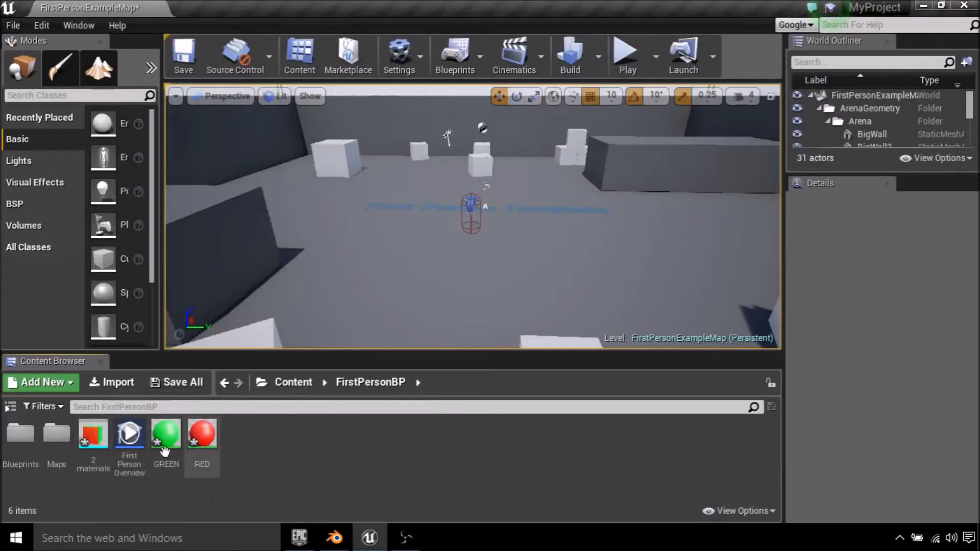
Open the 2materials mesh and scroll to its RED and GREEN material slots
{"action": "double_click", "coordinate": [201, 432]}
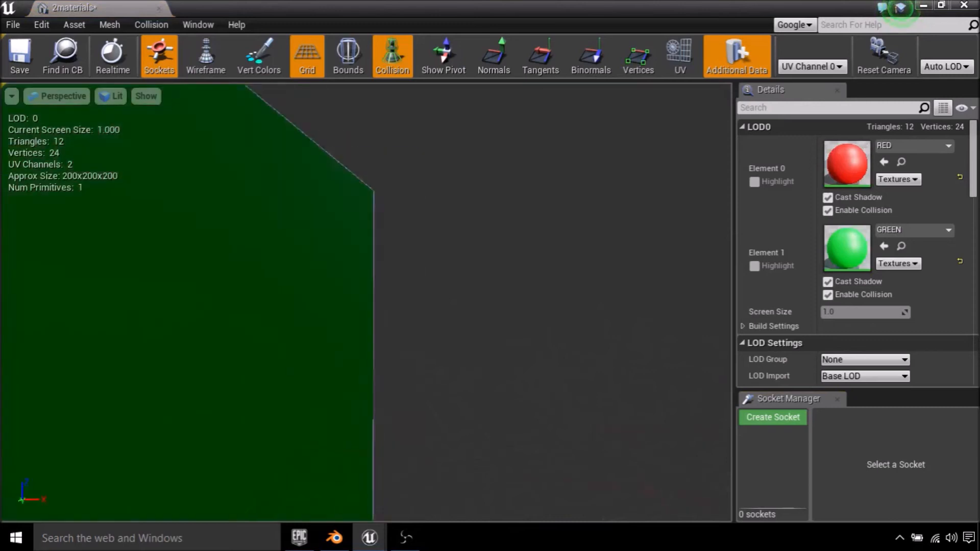
{"action": "scroll", "scroll_direction": "down", "scroll_amount": 3}
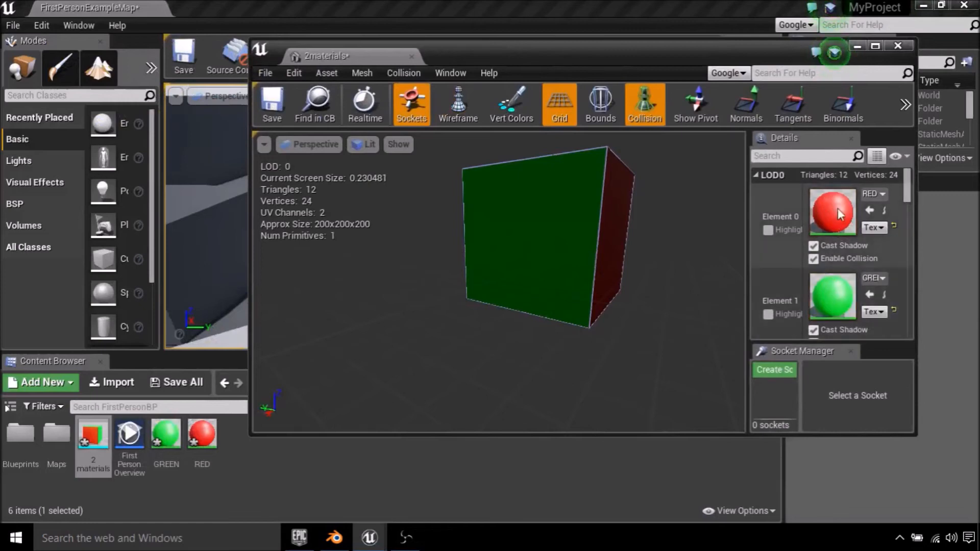
{"action": "mouse_move", "coordinate": [586, 226]}
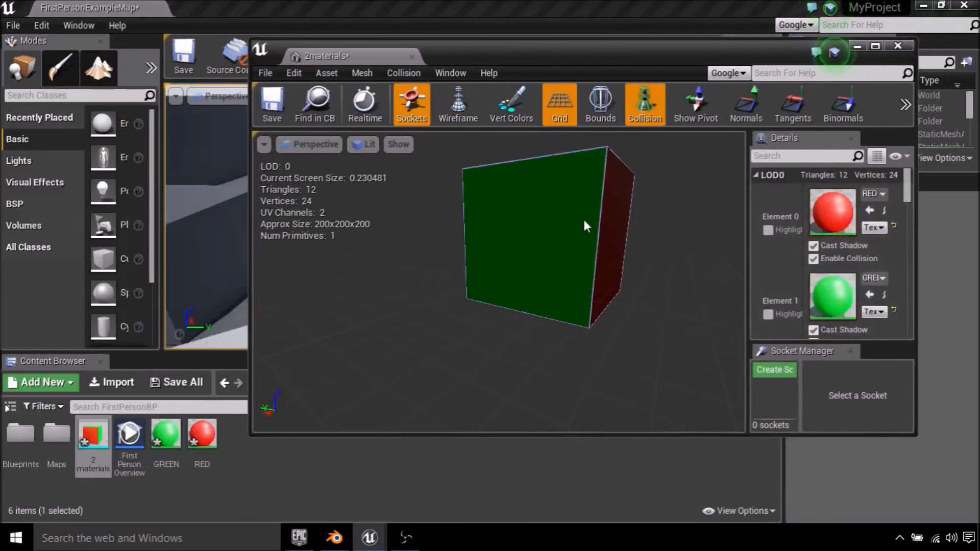
{"action": "mouse_move", "coordinate": [594, 262]}
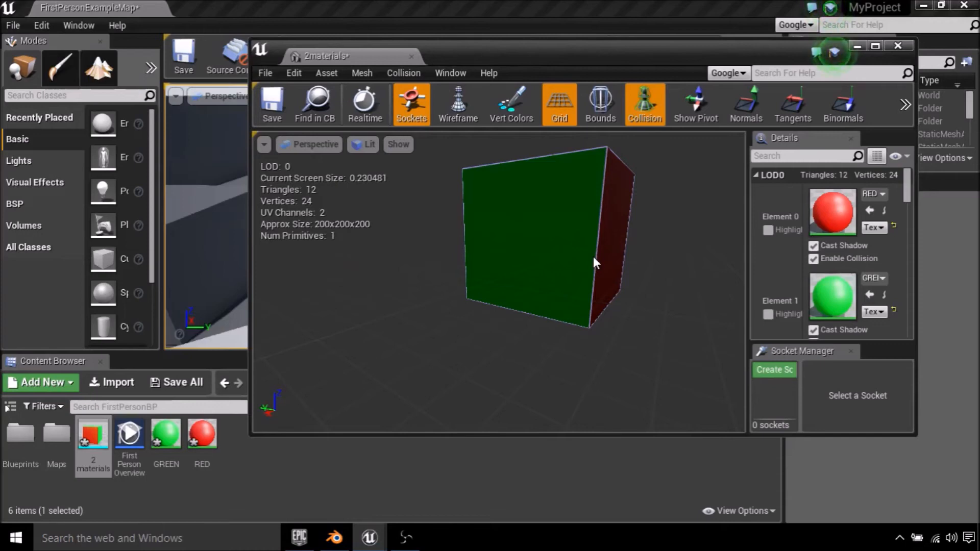
{"action": "mouse_move", "coordinate": [623, 266]}
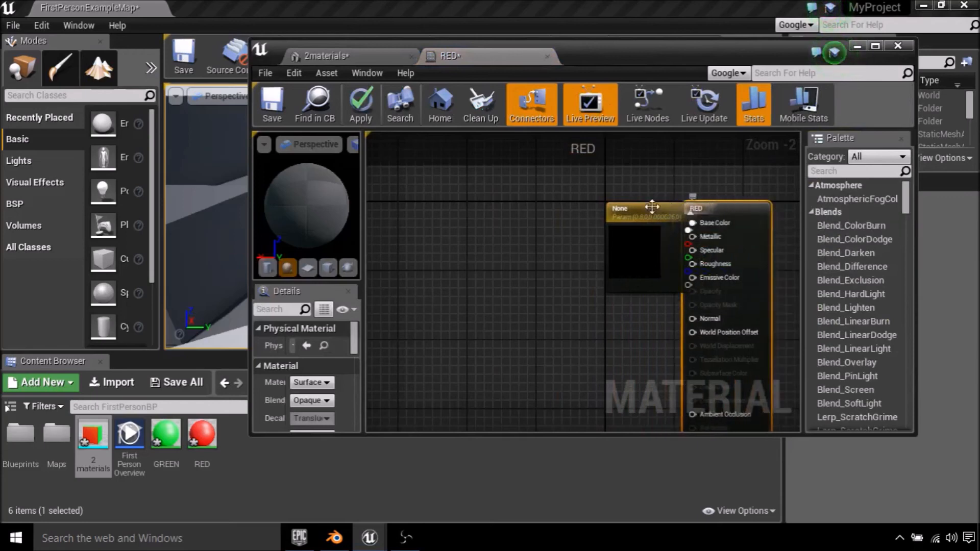
Set the RED material's vector parameter default colour to red in the Color Picker
{"action": "left_click_drag", "start_coordinate": [654, 207], "coordinate": [538, 238]}
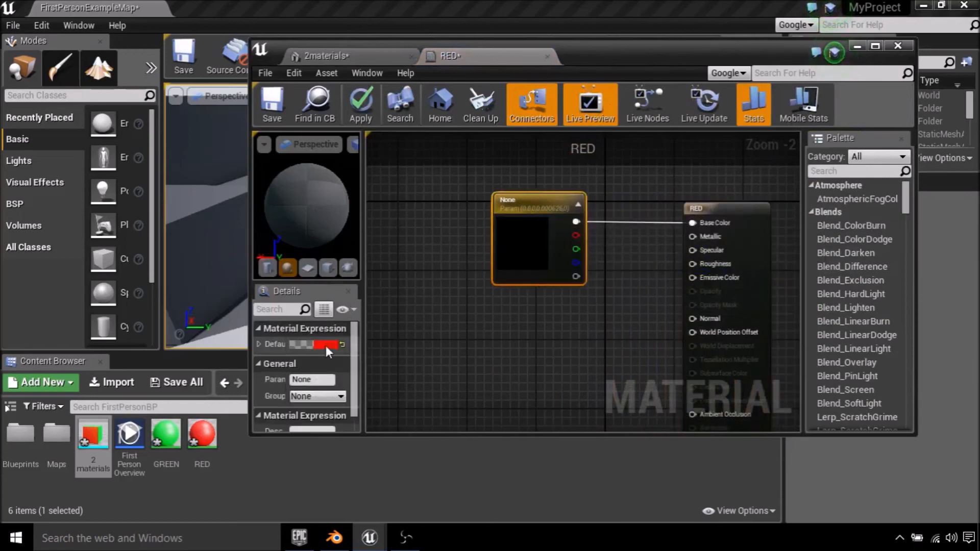
{"action": "left_click", "coordinate": [324, 344]}
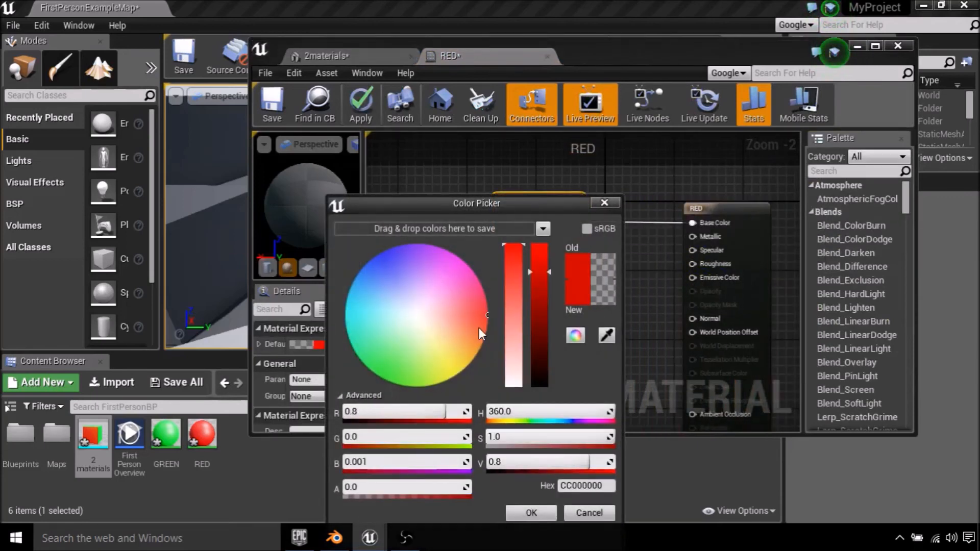
{"action": "left_click", "coordinate": [530, 512]}
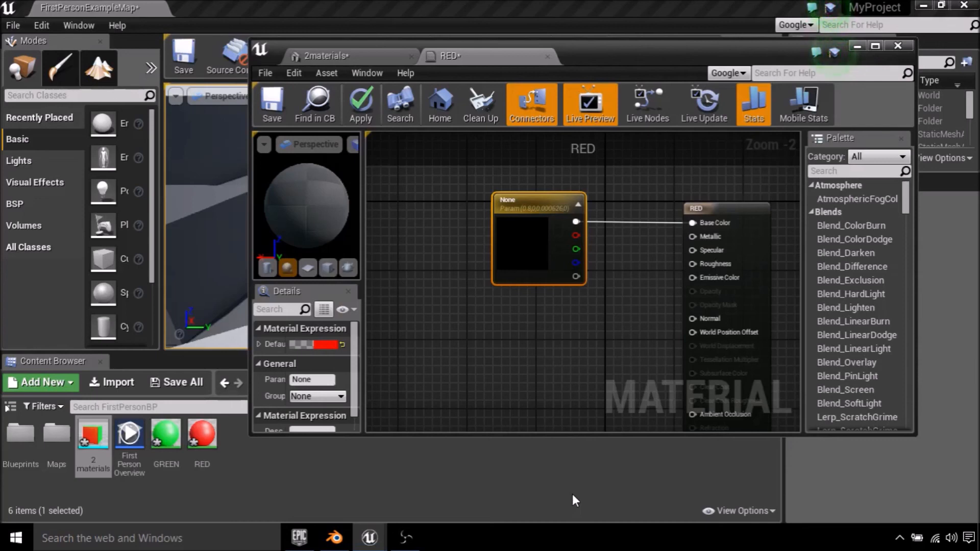
{"action": "left_click", "coordinate": [359, 104]}
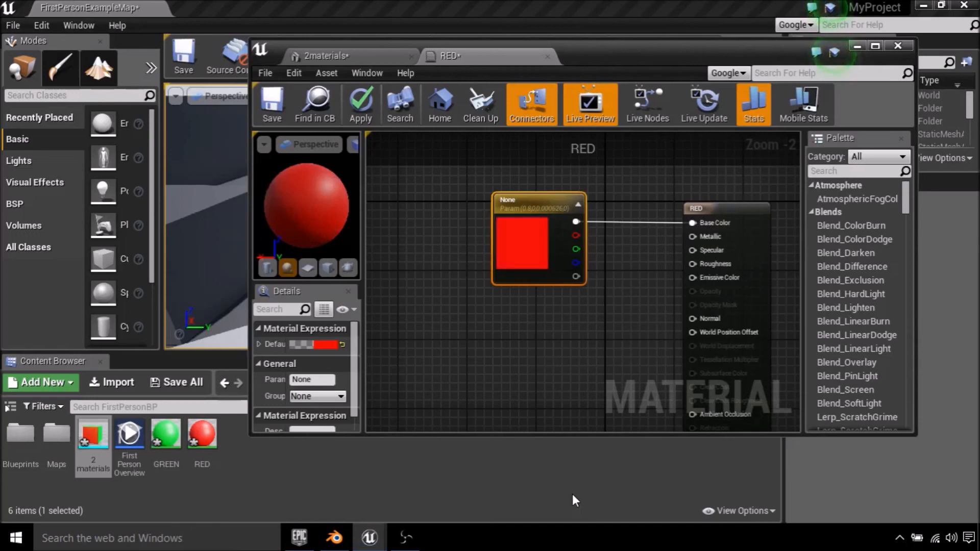
Close the RED material editor and apply the changes to the original material
{"action": "left_click", "coordinate": [547, 56]}
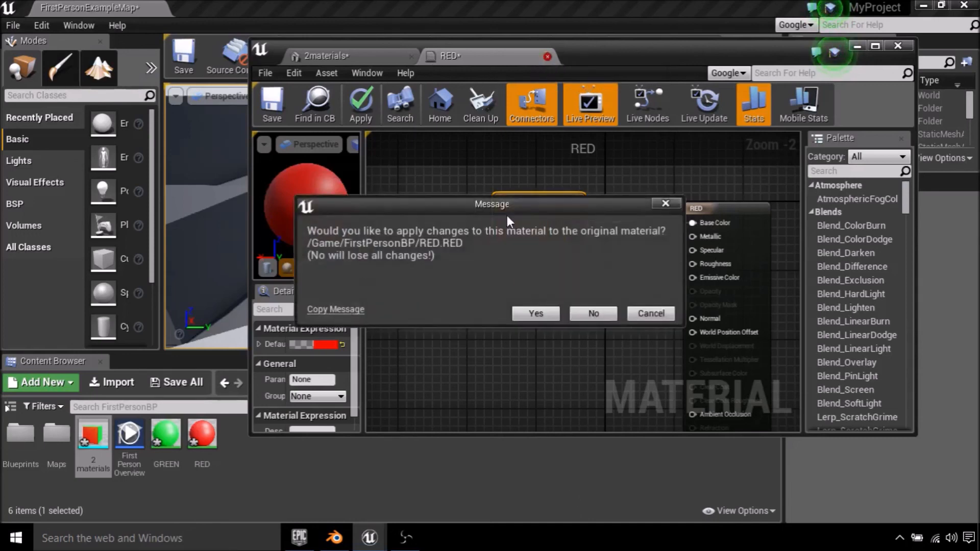
{"action": "left_click", "coordinate": [534, 313]}
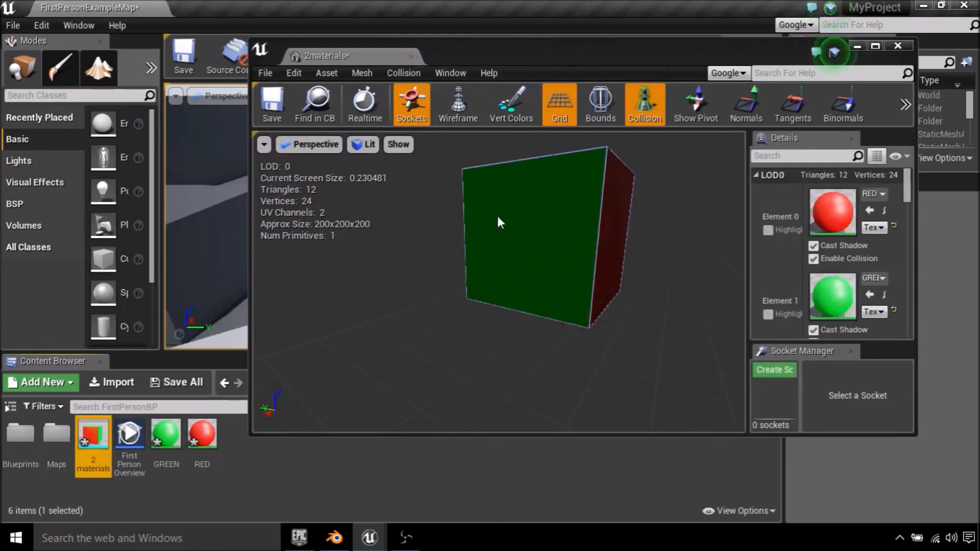